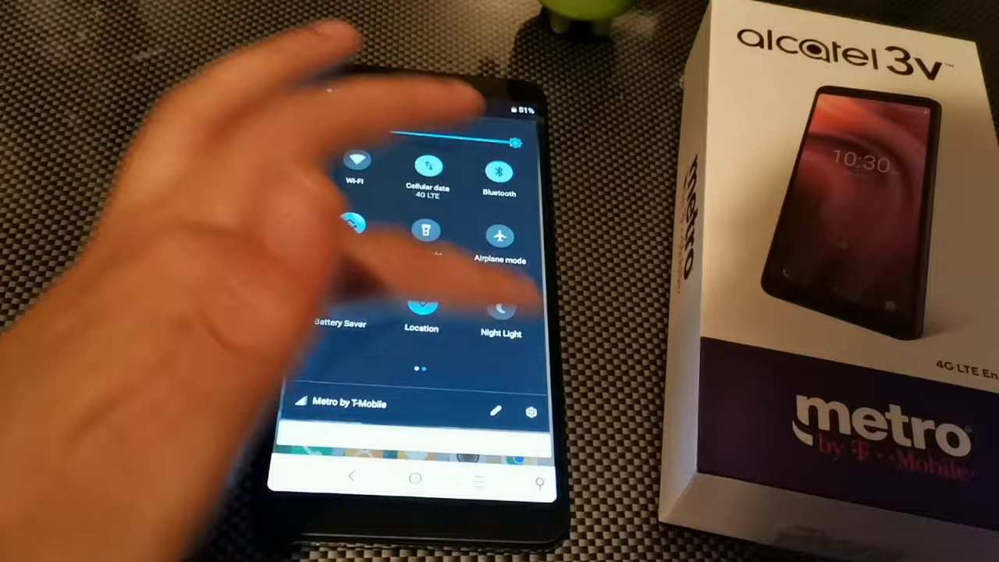
Navigate from the battery page back to the main list, into Display and its Navigation bar settings
{"action": "left_click", "coordinate": [531, 412]}
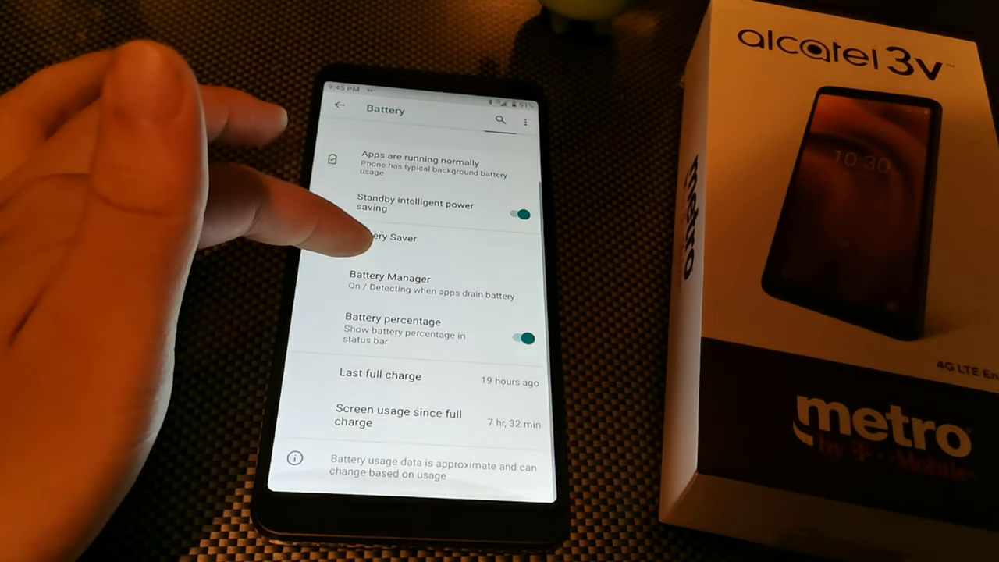
{"action": "left_click", "coordinate": [340, 108]}
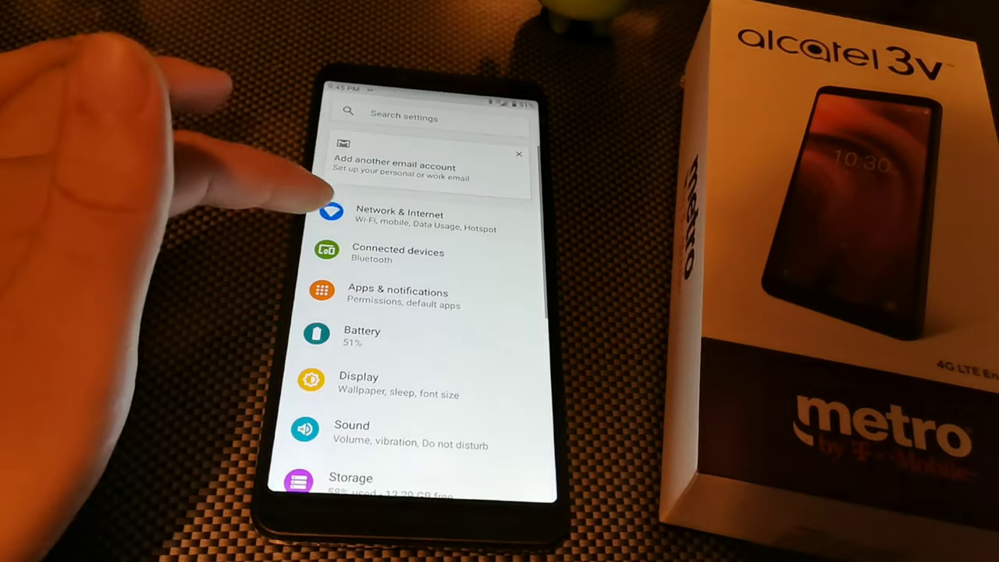
{"action": "left_click", "coordinate": [359, 383]}
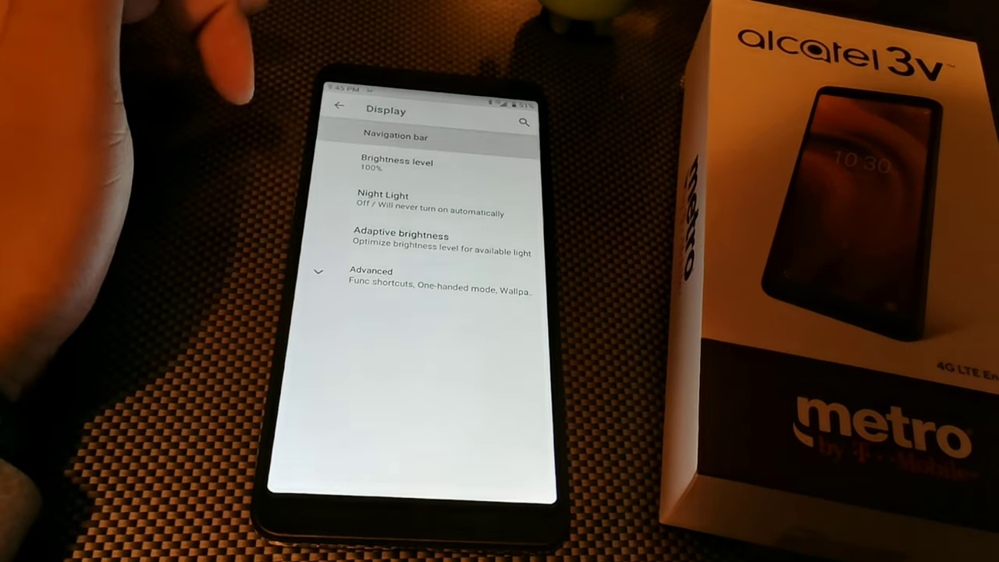
{"action": "left_click", "coordinate": [396, 137]}
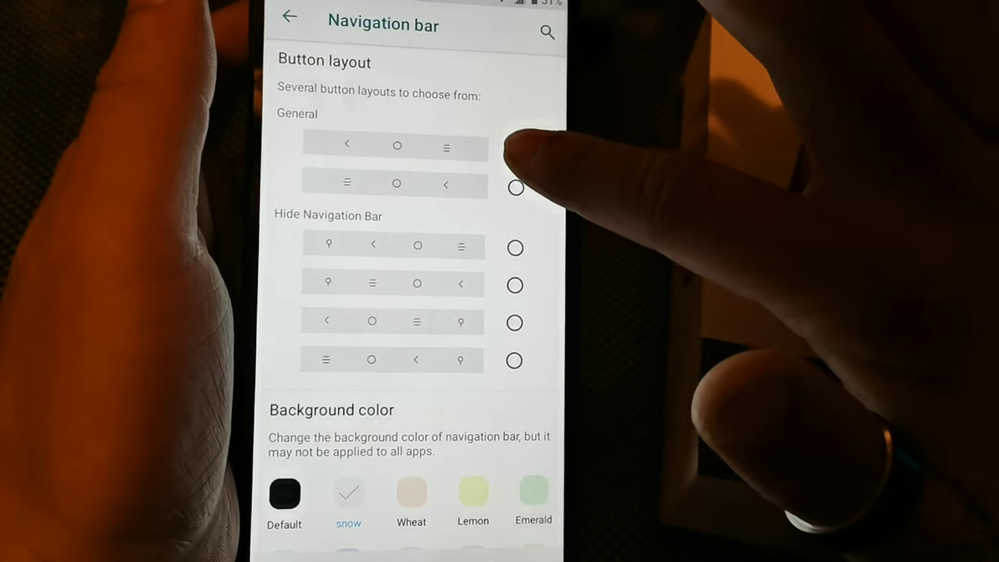
Select the hideable button layout, try the Lake background colour, then restore Snow
{"action": "left_click", "coordinate": [515, 187]}
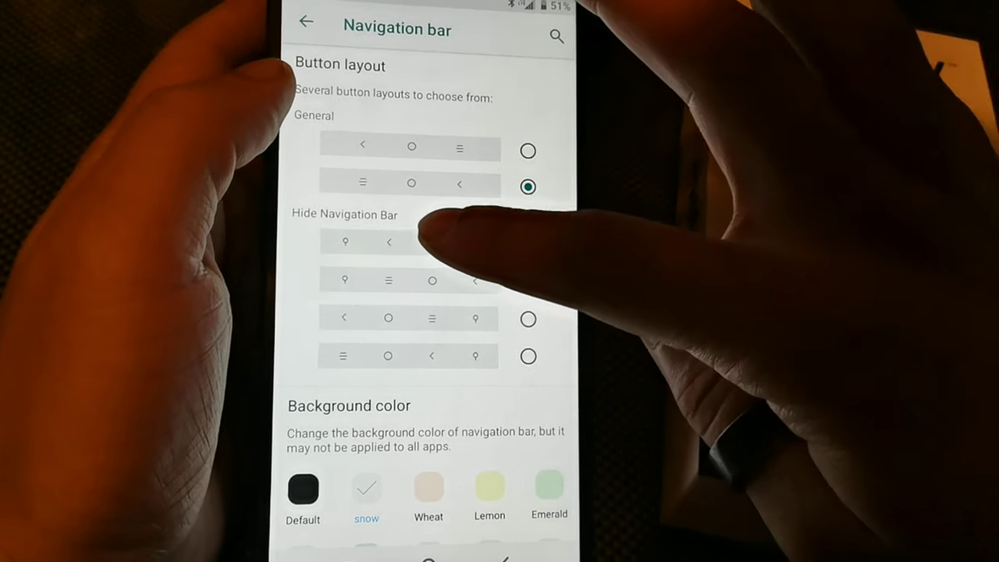
{"action": "left_click", "coordinate": [528, 356]}
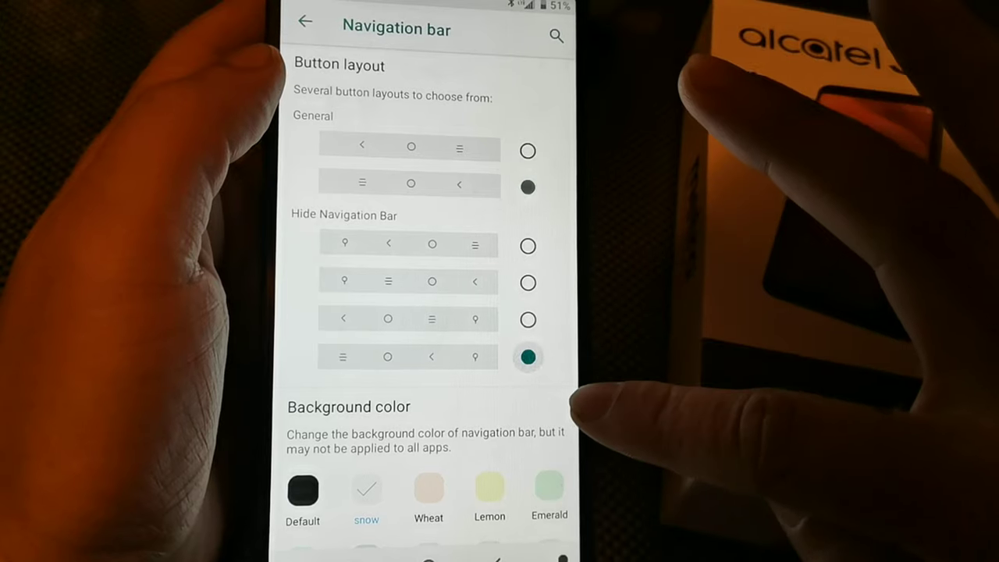
{"action": "scroll", "scroll_direction": "down", "scroll_amount": 3}
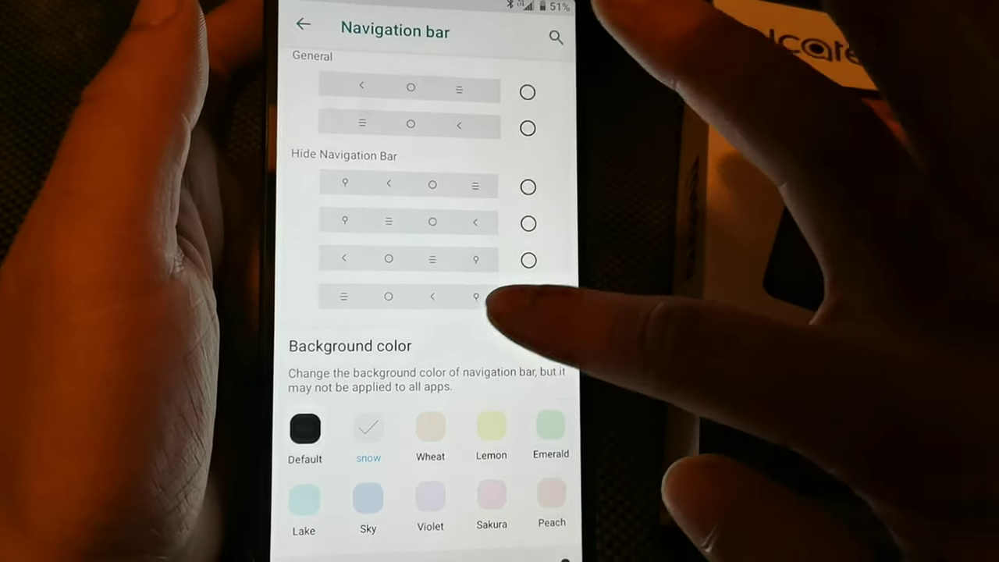
{"action": "left_click", "coordinate": [527, 259]}
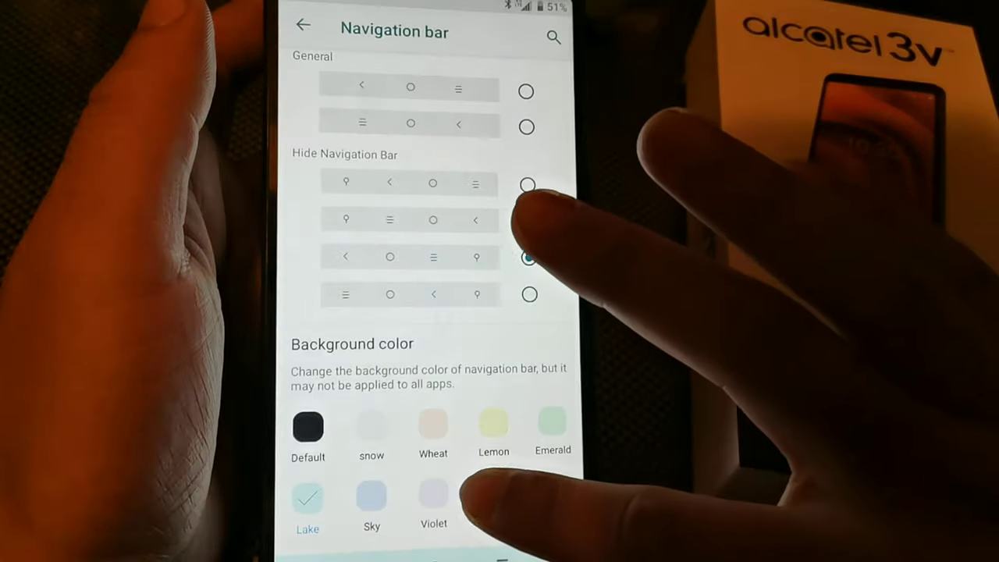
{"action": "left_click", "coordinate": [433, 497]}
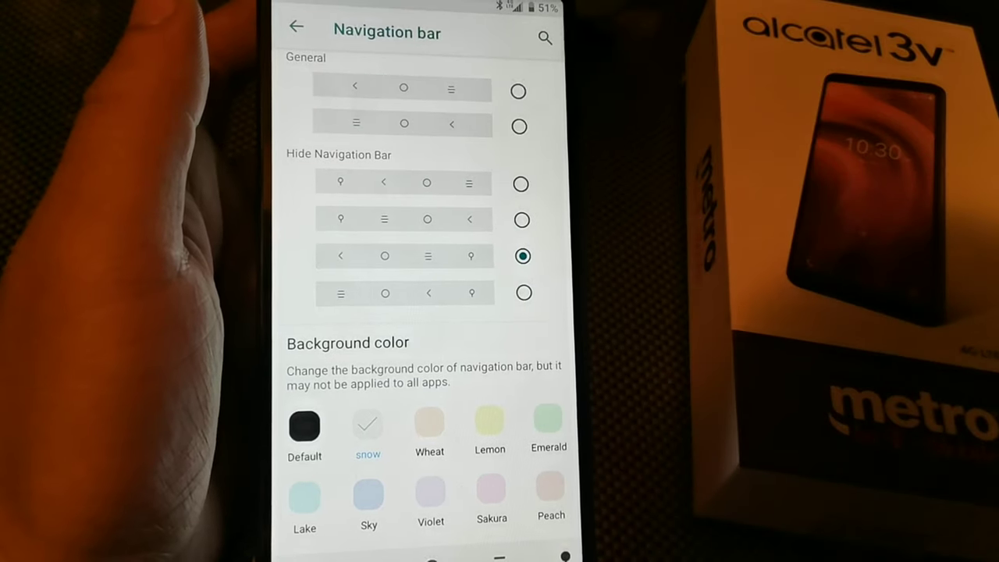
Enable one-handed mode with the Gesture shrink method and return to Display
{"action": "left_click", "coordinate": [297, 25]}
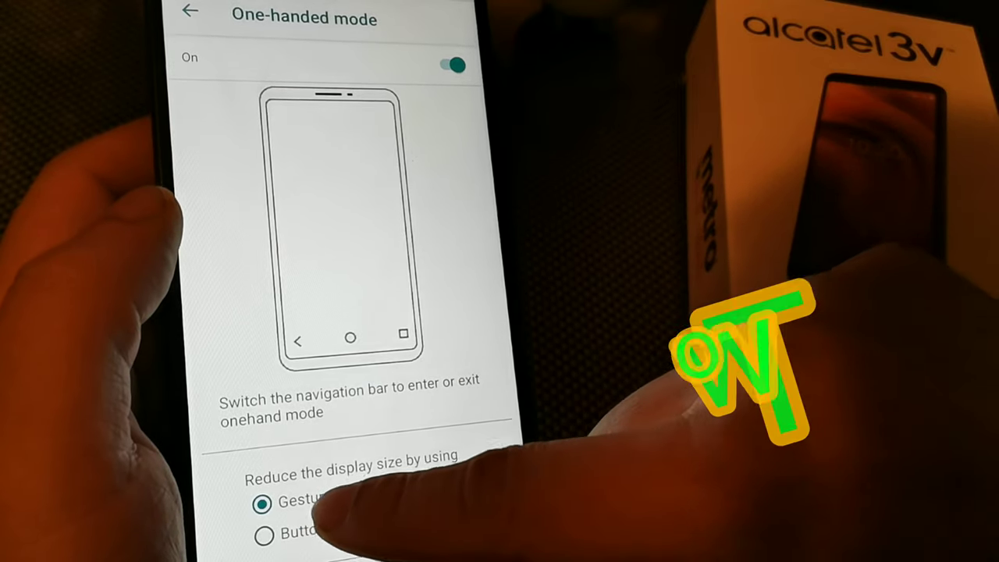
{"action": "left_click", "coordinate": [264, 527]}
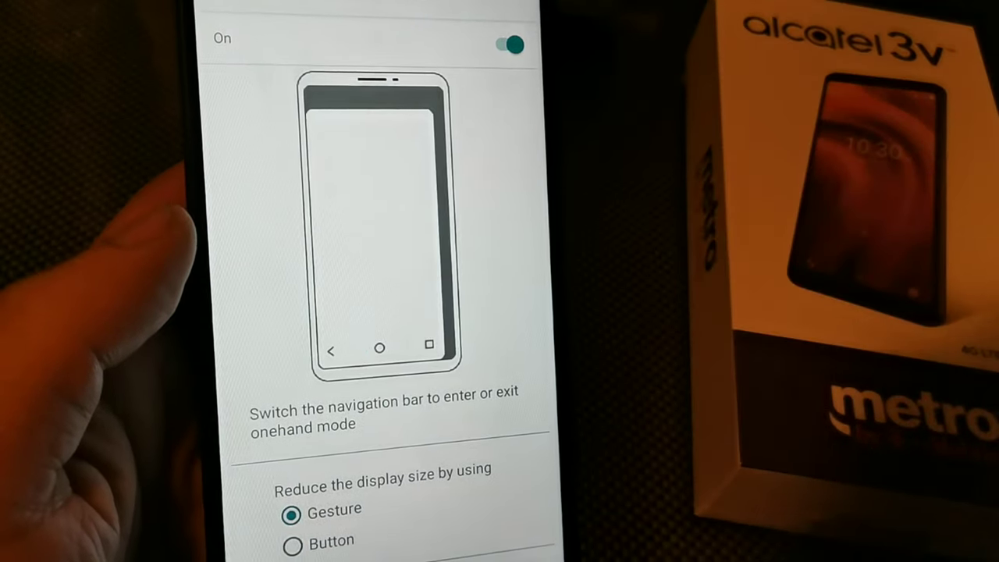
{"action": "left_click", "coordinate": [184, 20]}
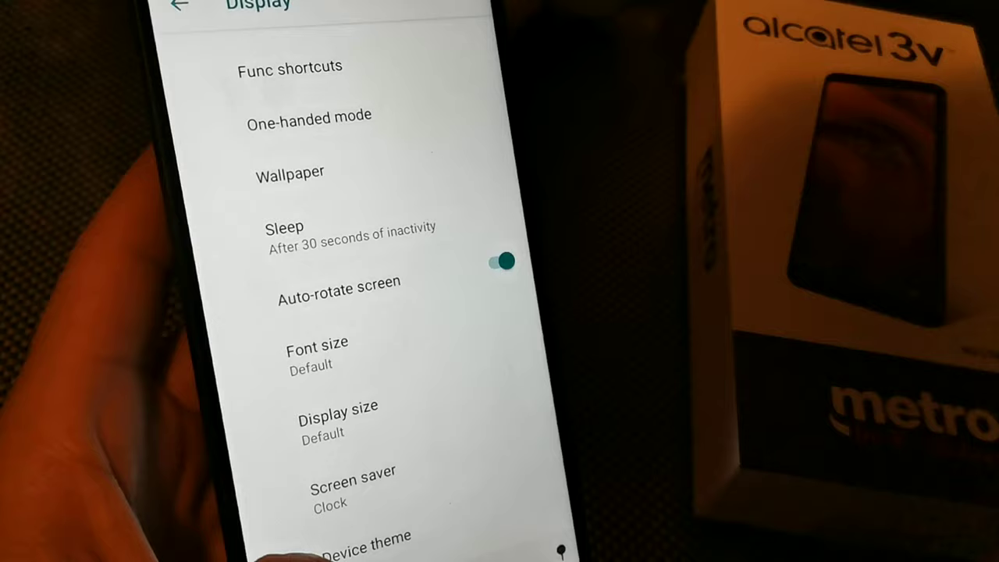
Set sleep to 10 minutes and enable Night mode in the Clock screen saver settings
{"action": "left_click", "coordinate": [359, 539]}
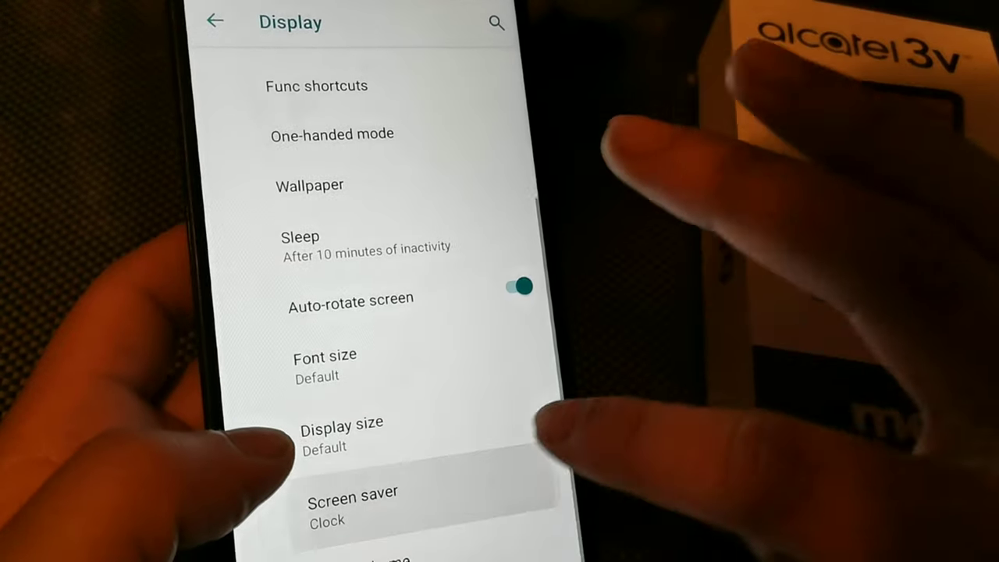
{"action": "left_click", "coordinate": [352, 491]}
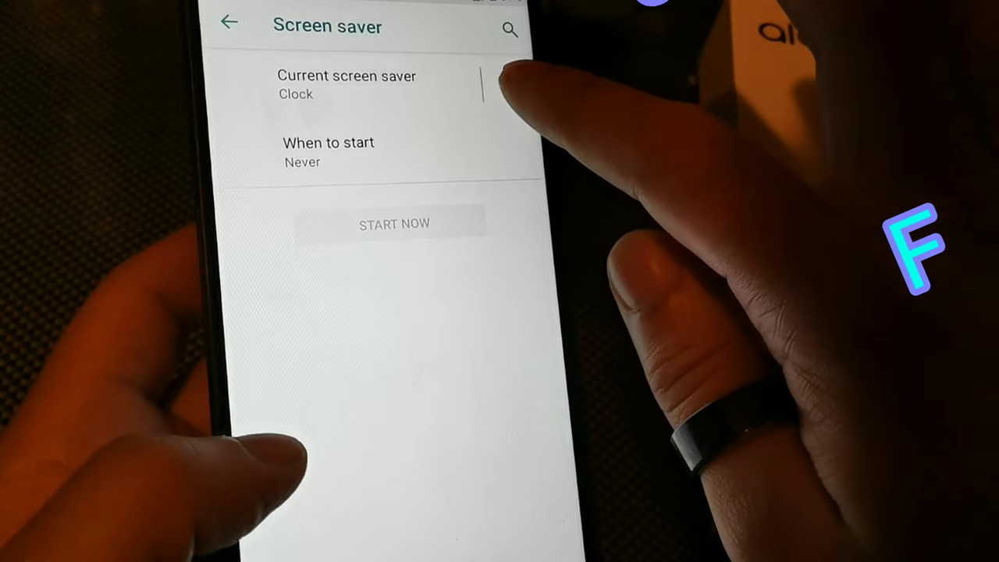
{"action": "left_click", "coordinate": [347, 84]}
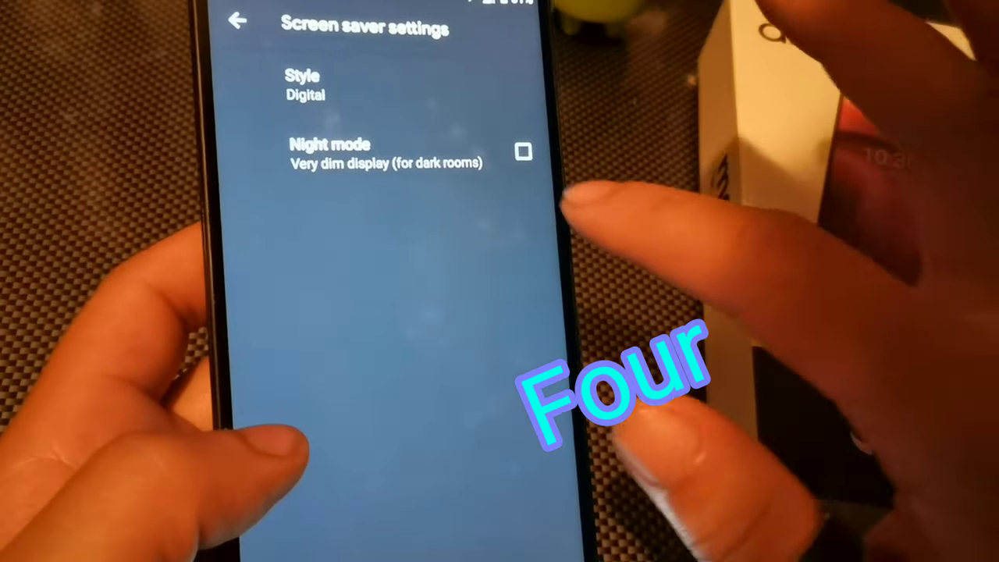
{"action": "left_click", "coordinate": [524, 153]}
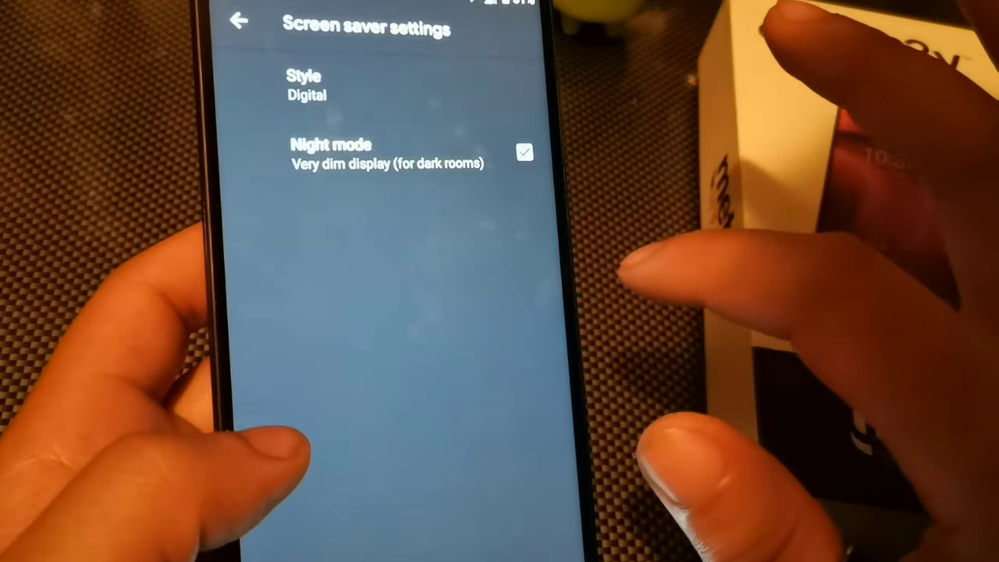
{"action": "left_click", "coordinate": [305, 84]}
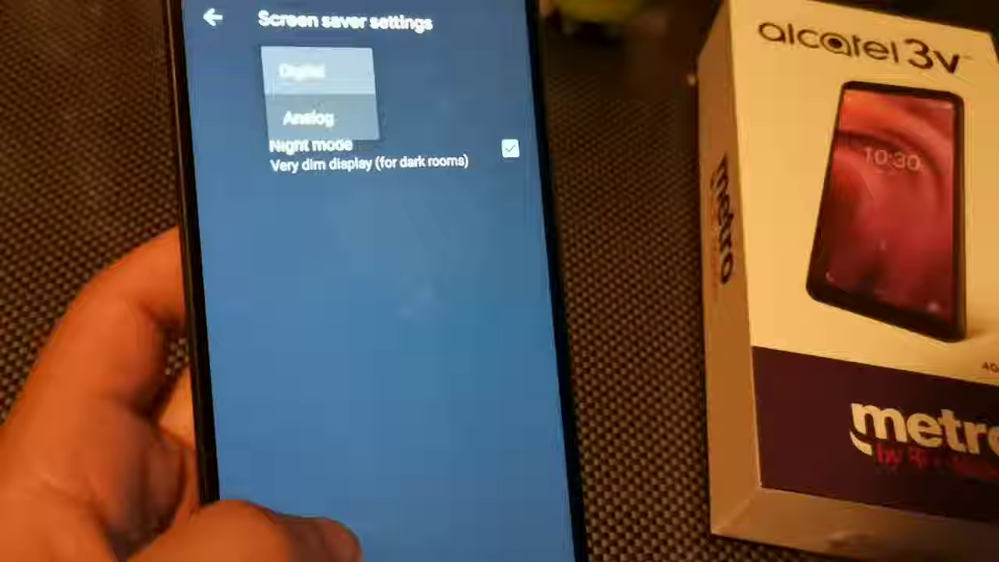
{"action": "left_click", "coordinate": [215, 17]}
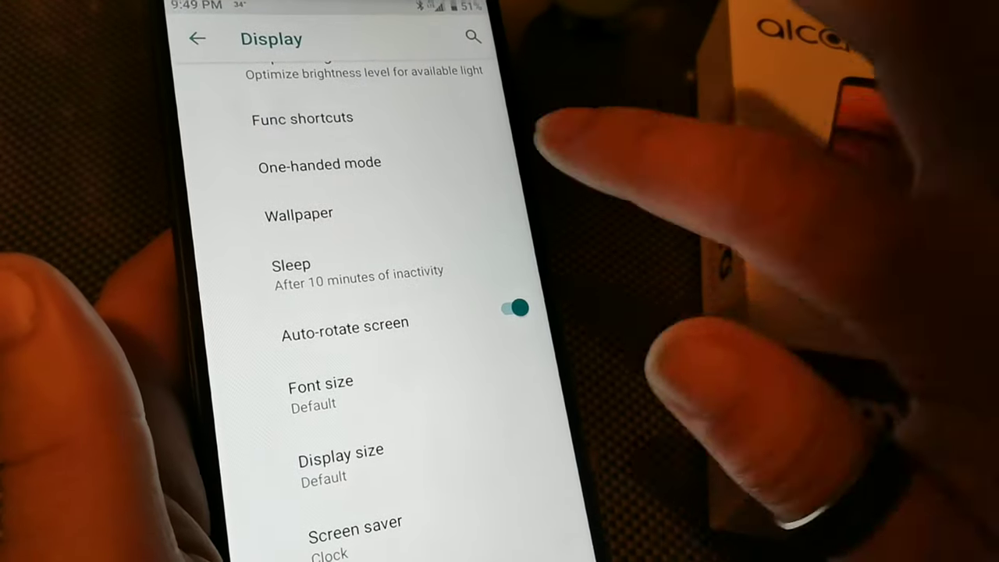
Apply the built-in jellyfish wallpaper to both the home screen and lock screen
{"action": "left_click", "coordinate": [300, 214]}
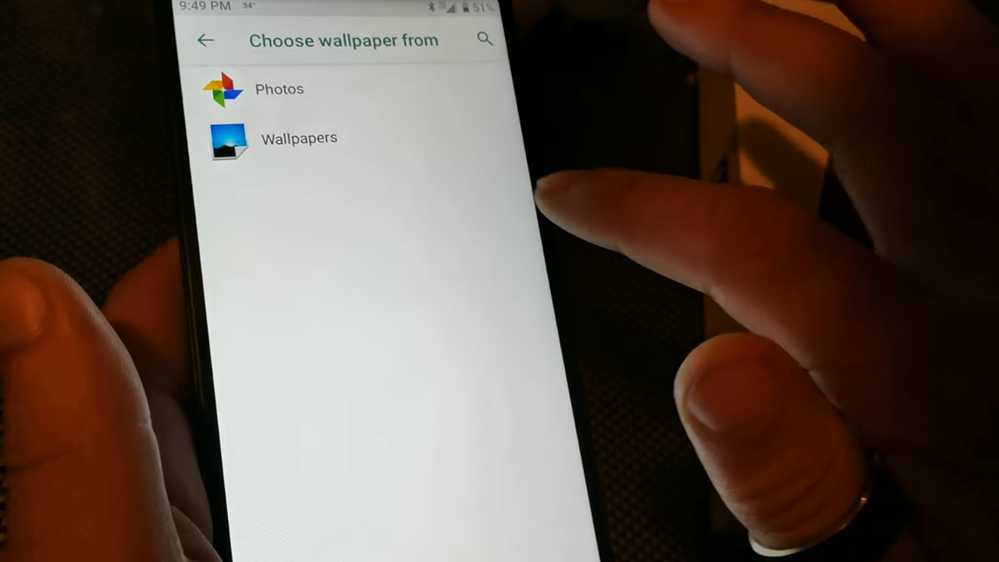
{"action": "left_click", "coordinate": [300, 137]}
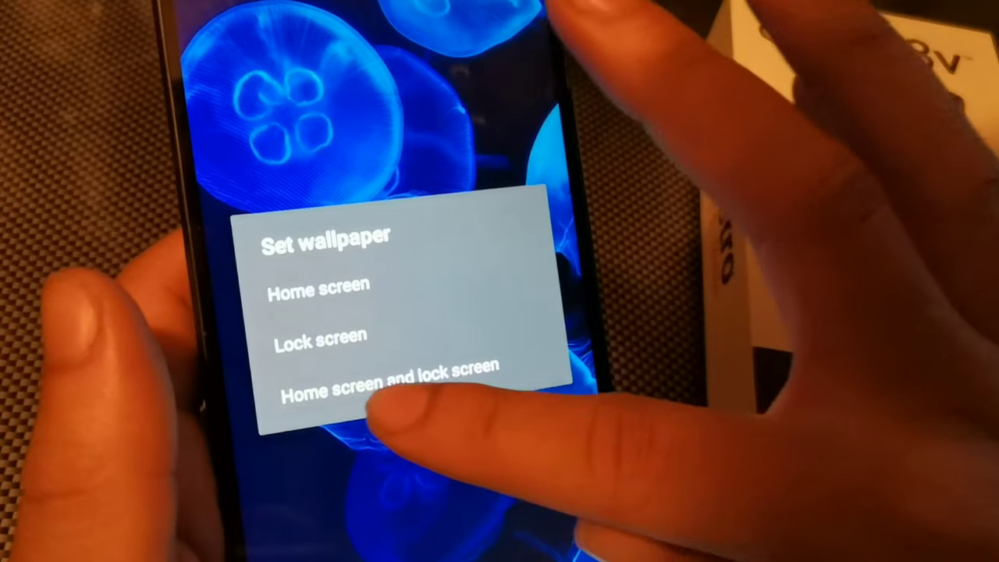
{"action": "left_click", "coordinate": [391, 387]}
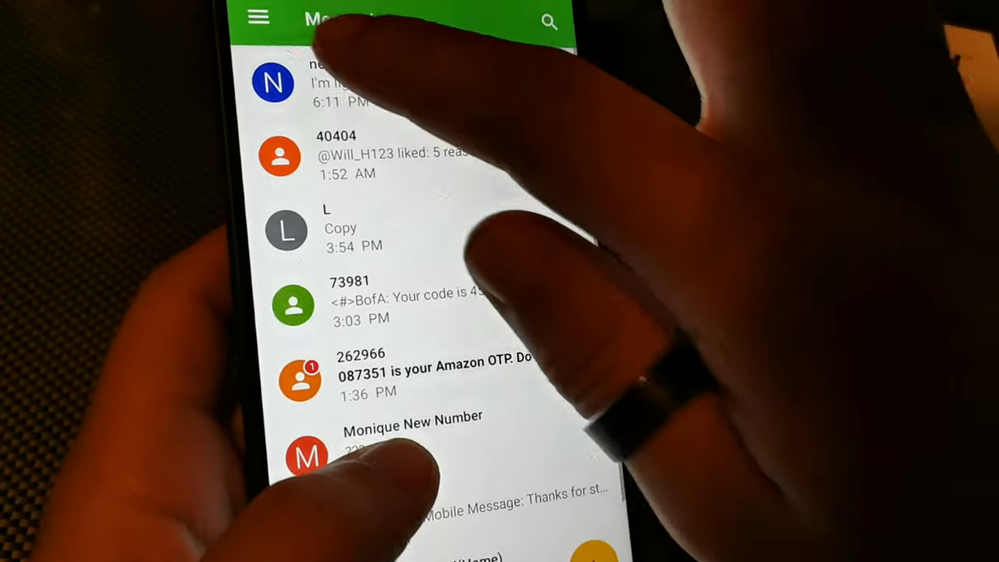
Review Messaging's general settings down to the cell broadcast vibration option
{"action": "left_click", "coordinate": [258, 17]}
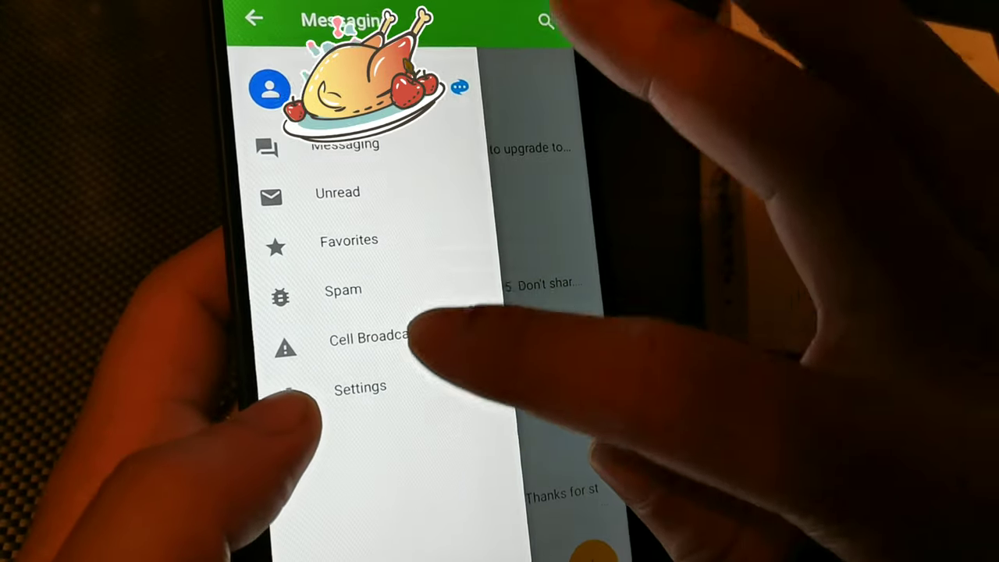
{"action": "left_click", "coordinate": [359, 387]}
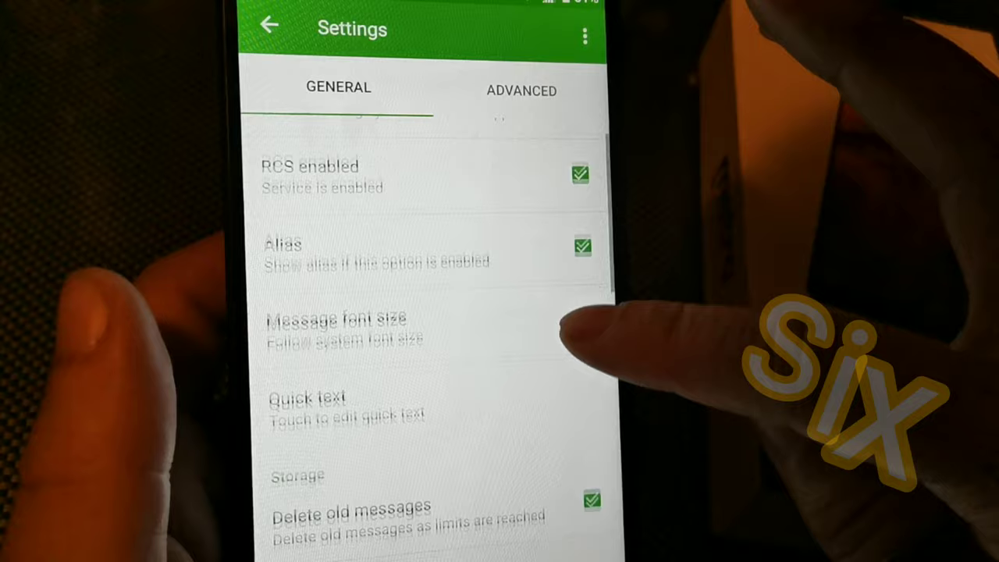
{"action": "scroll", "scroll_direction": "down", "scroll_amount": 3}
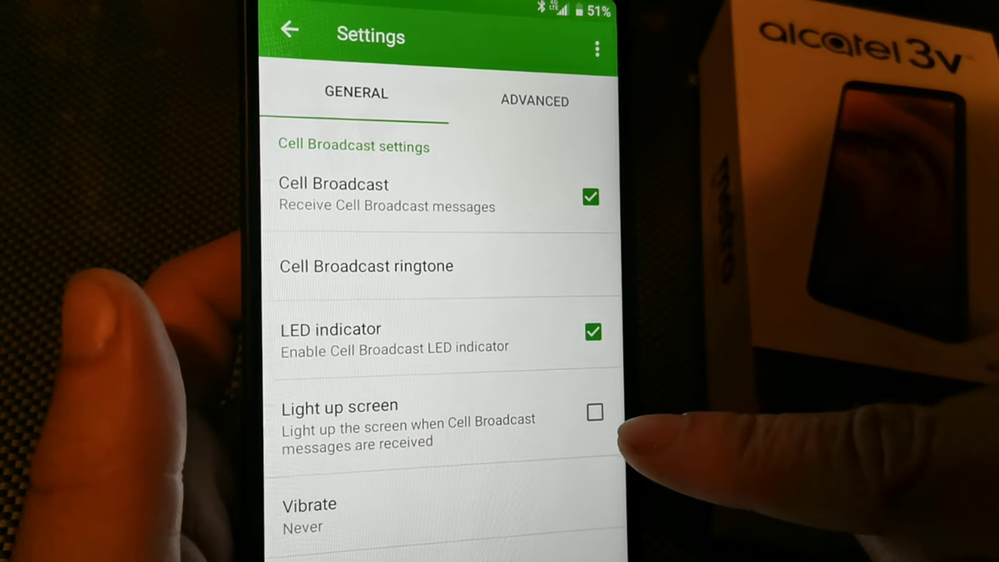
{"action": "scroll", "scroll_direction": "down", "scroll_amount": 3}
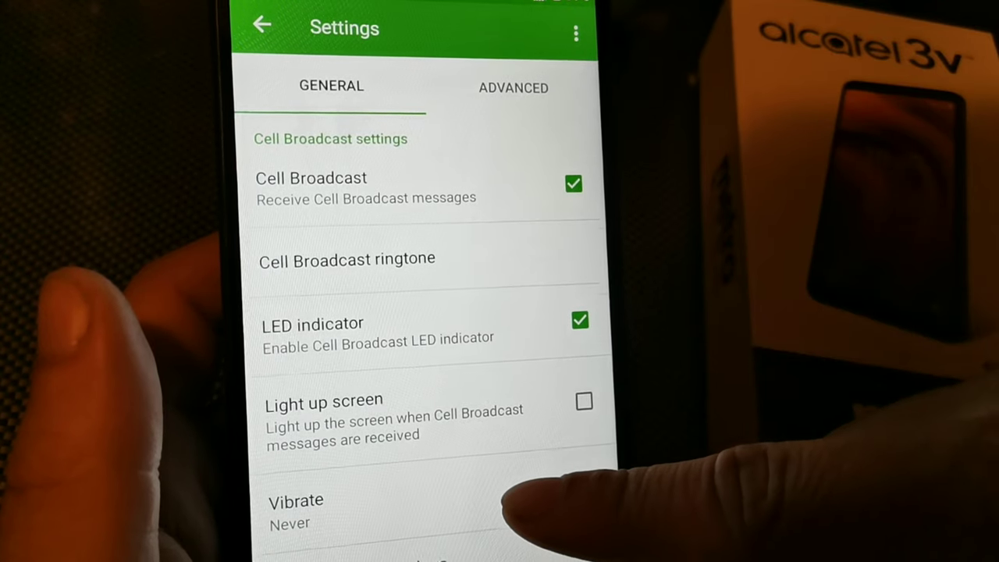
{"action": "left_click", "coordinate": [296, 500]}
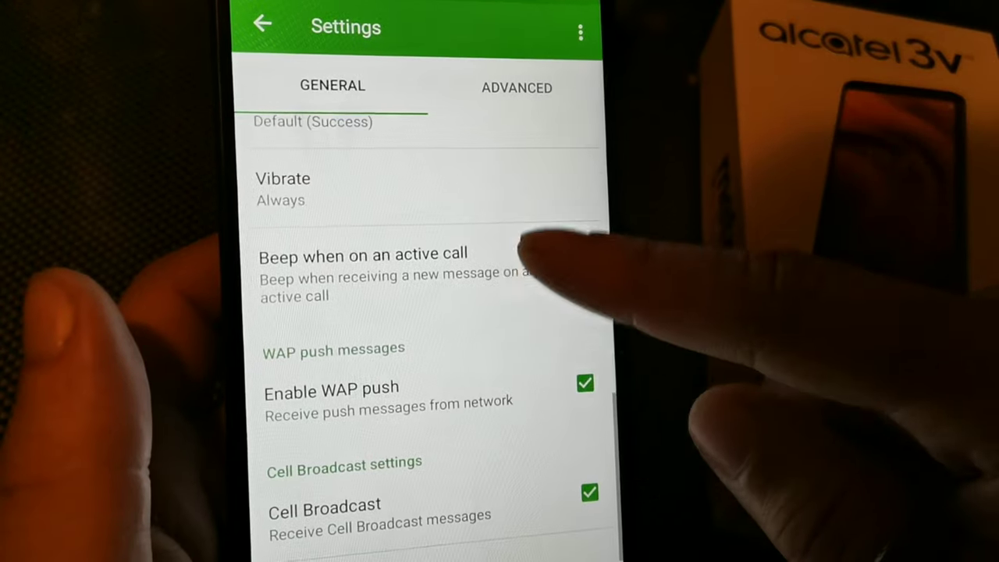
Switch to the ADVANCED settings and scroll through the MMS report, auto-retrieve and size options
{"action": "left_click", "coordinate": [519, 87]}
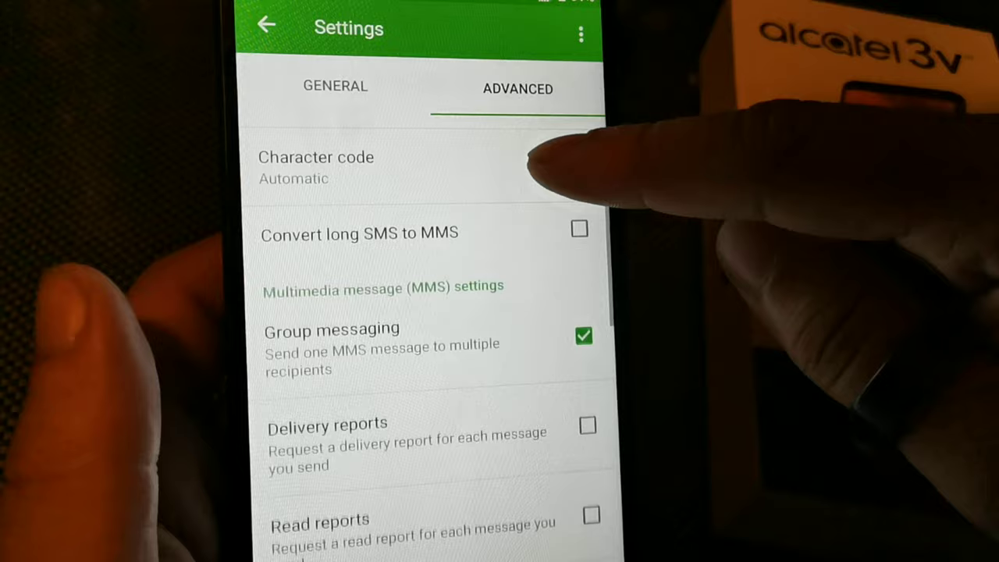
{"action": "scroll", "scroll_direction": "down", "scroll_amount": 3}
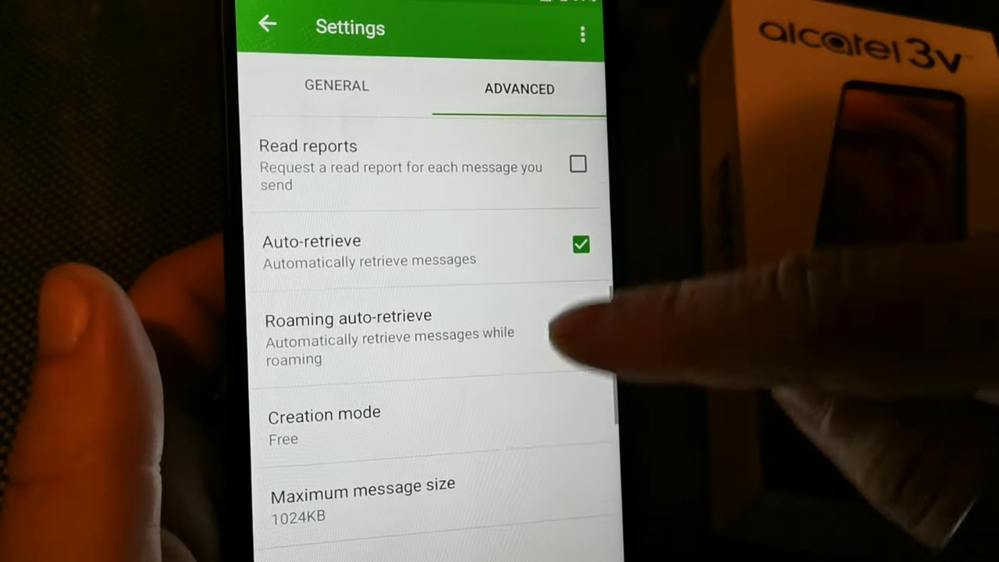
{"action": "scroll", "scroll_direction": "down", "scroll_amount": 3}
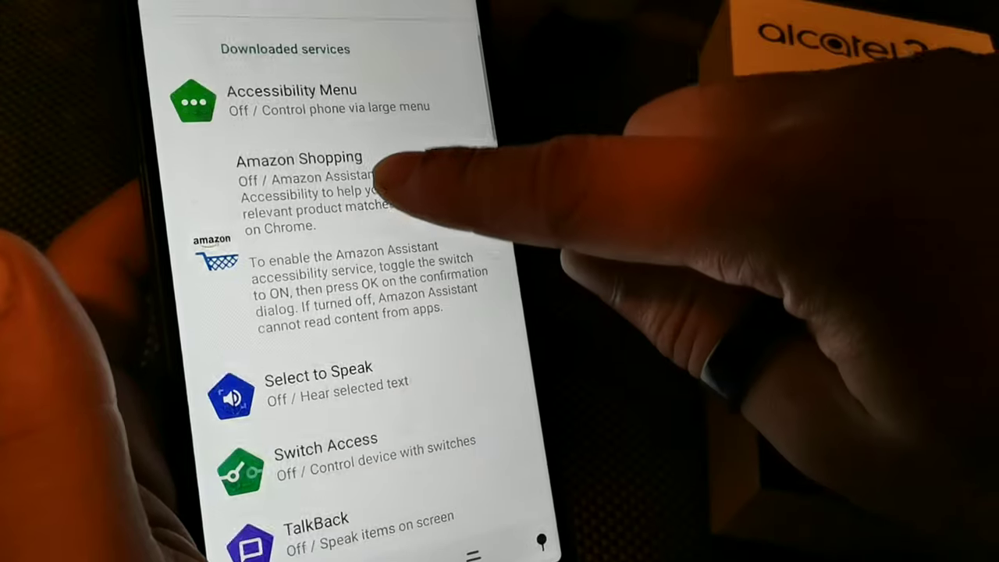
Scroll through the downloaded accessibility services list
{"action": "scroll", "scroll_direction": "down", "scroll_amount": 3}
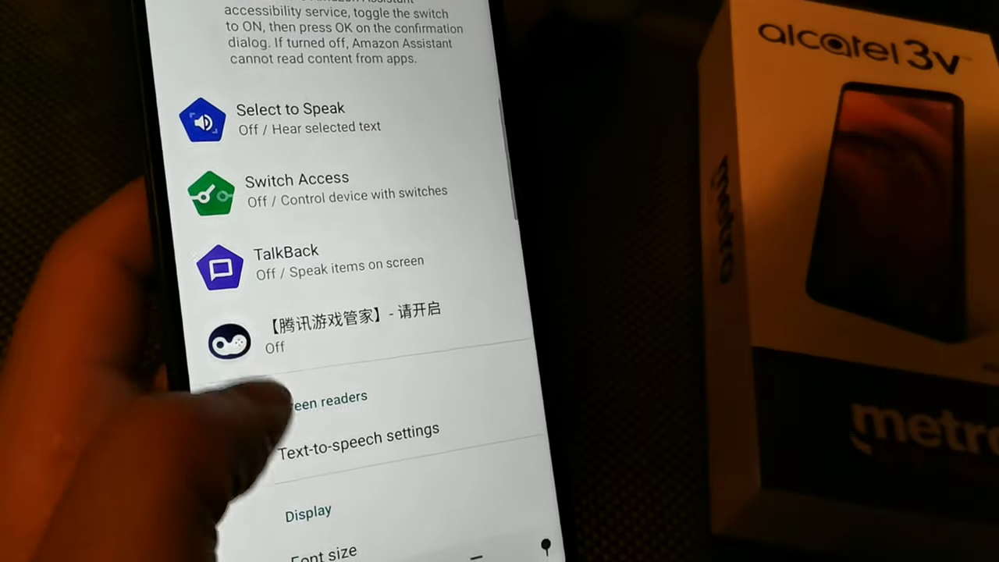
{"action": "scroll", "scroll_direction": "down", "scroll_amount": 3}
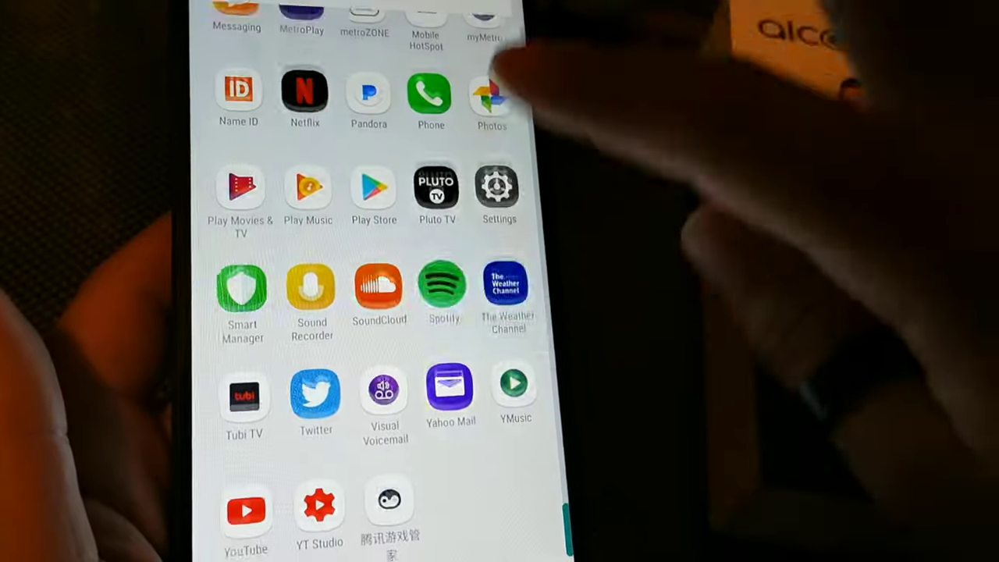
Reopen Settings from the app drawer and look through the Accessibility options
{"action": "left_click", "coordinate": [498, 188]}
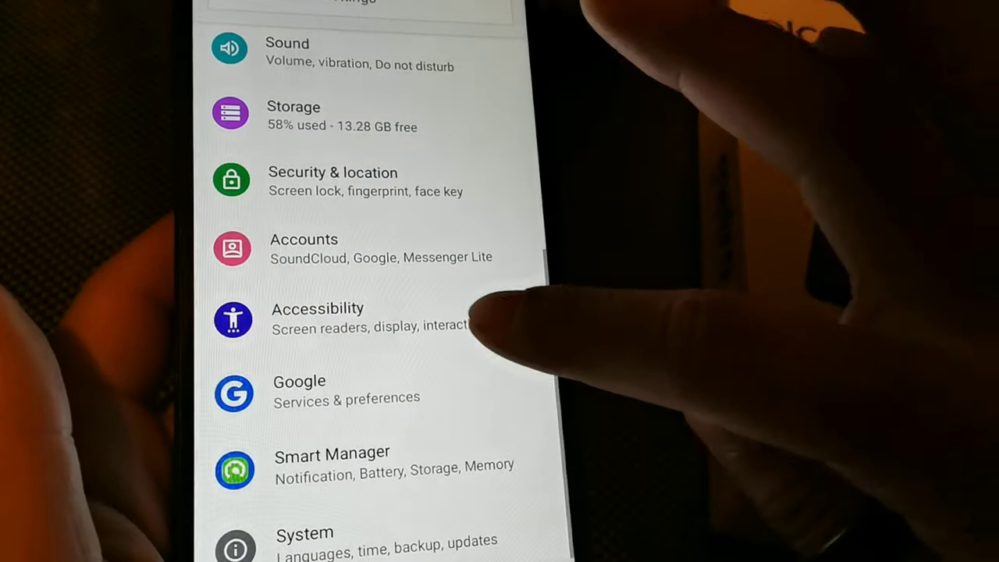
{"action": "left_click", "coordinate": [318, 318]}
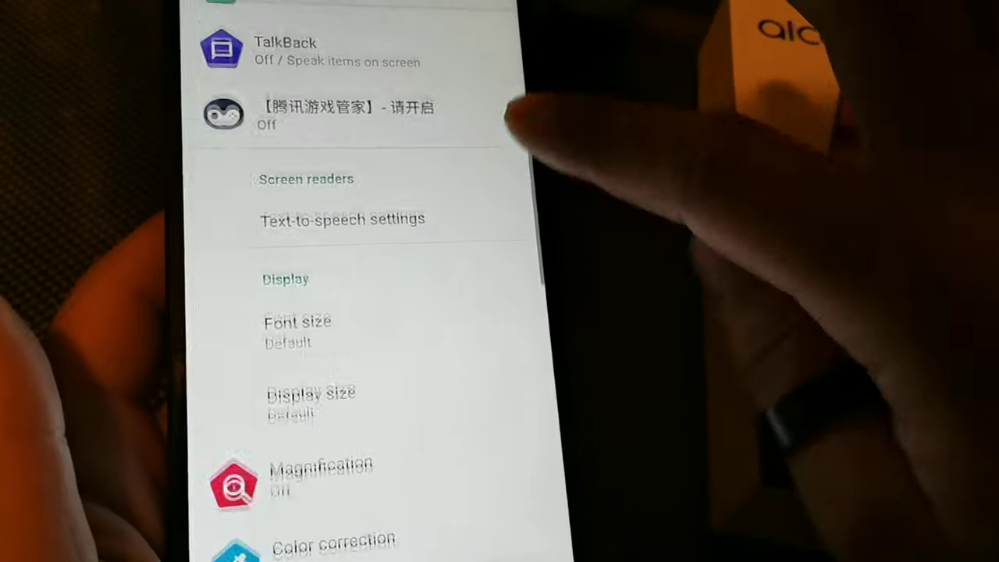
{"action": "scroll", "scroll_direction": "down", "scroll_amount": 3}
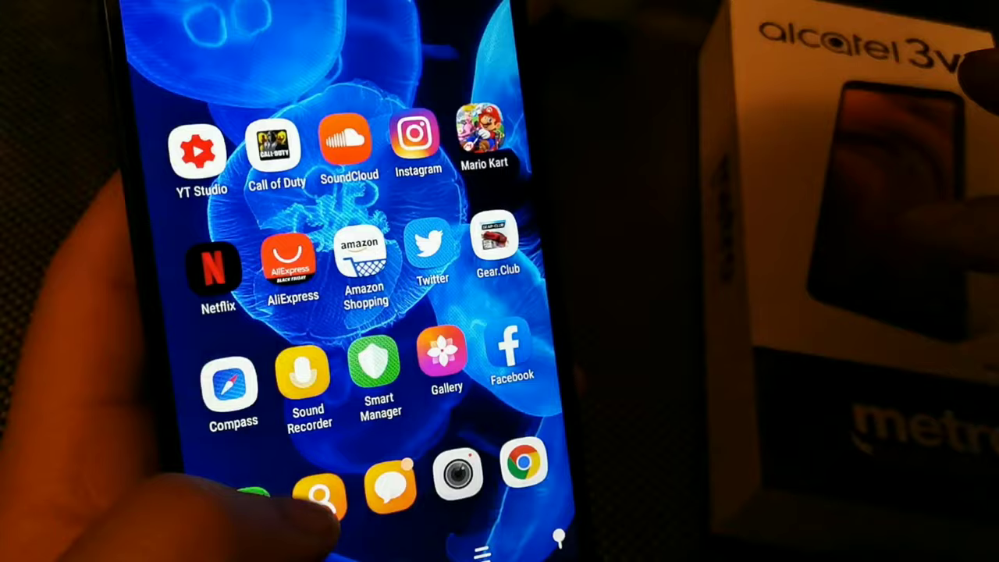
{"action": "scroll", "scroll_direction": "left", "scroll_amount": 3}
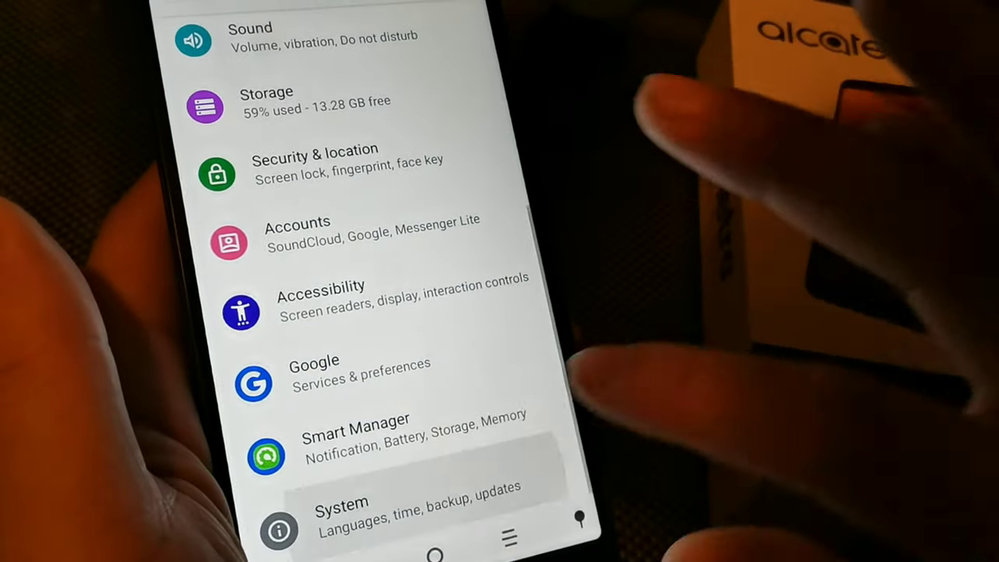
Scroll the Gestures list past Jump to camera and Prevent ringing
{"action": "scroll", "scroll_direction": "down", "scroll_amount": 3}
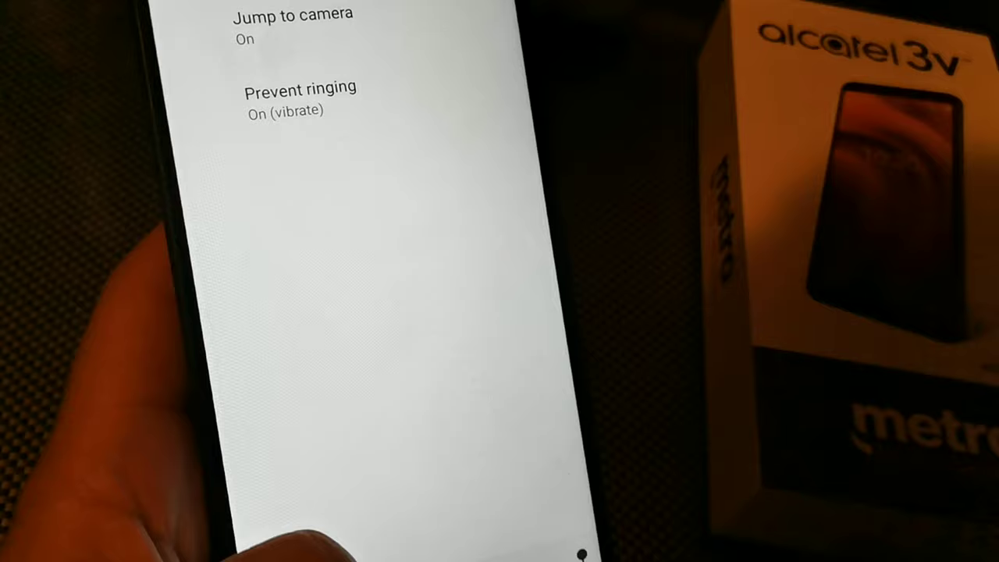
{"action": "scroll", "scroll_direction": "down", "scroll_amount": 3}
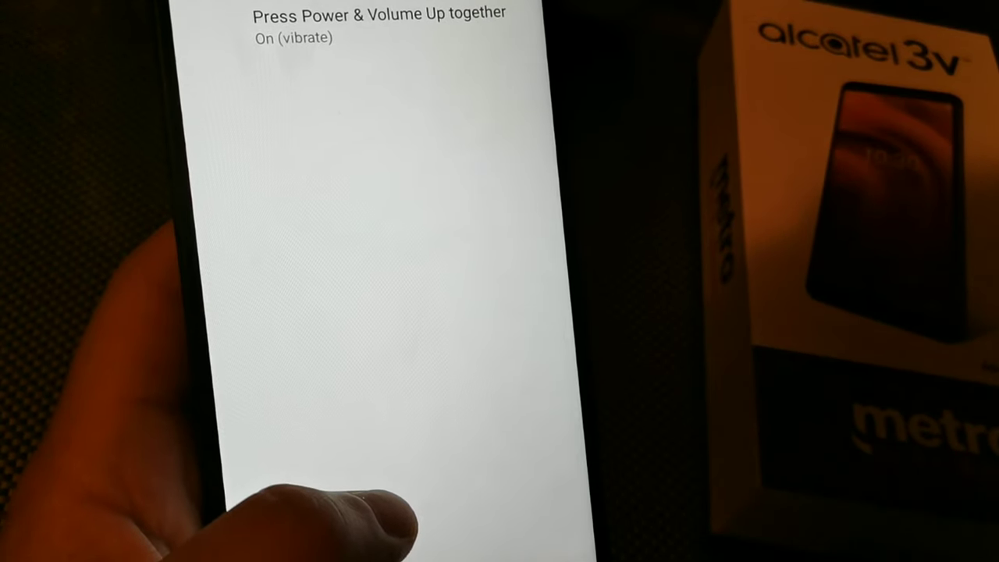
{"action": "scroll", "scroll_direction": "down", "scroll_amount": 3}
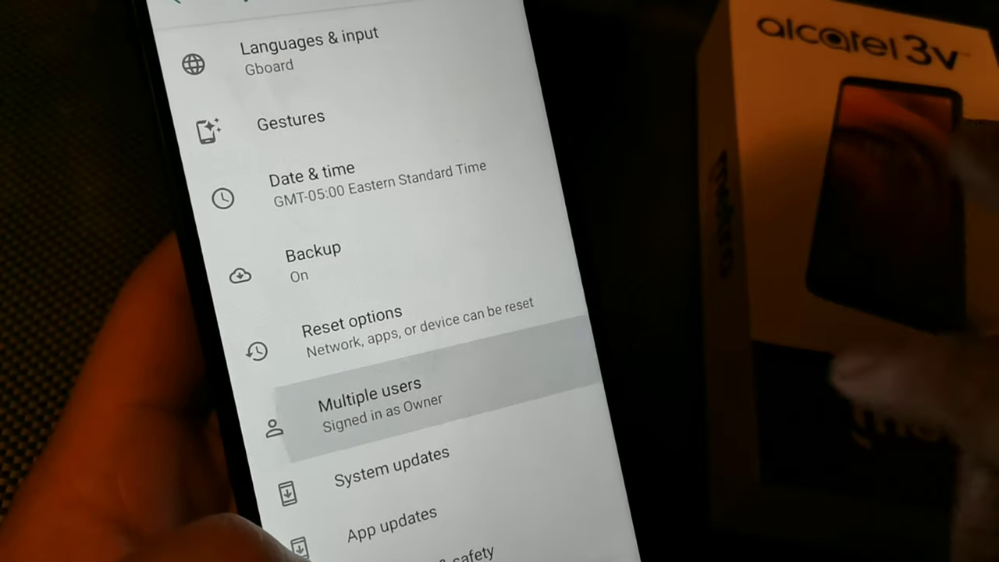
Enable Add users from lock screen in Multiple users and switch into the Guest session
{"action": "left_click", "coordinate": [368, 392]}
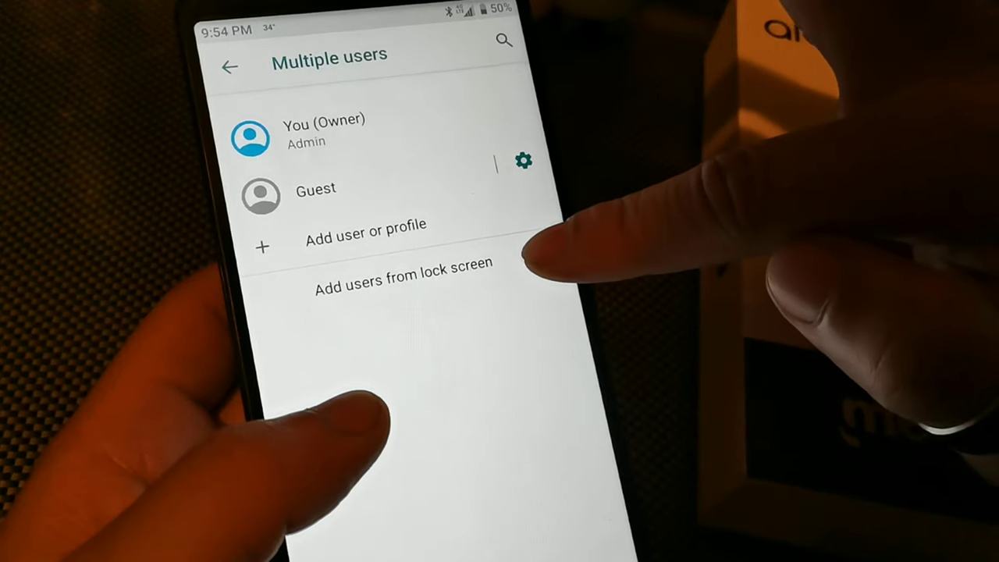
{"action": "left_click", "coordinate": [544, 256]}
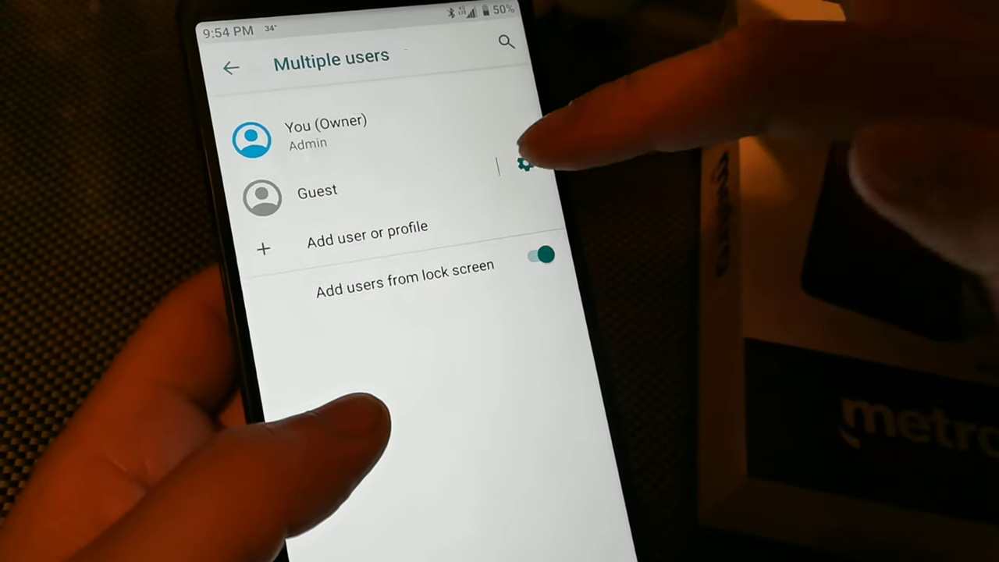
{"action": "left_click", "coordinate": [320, 190]}
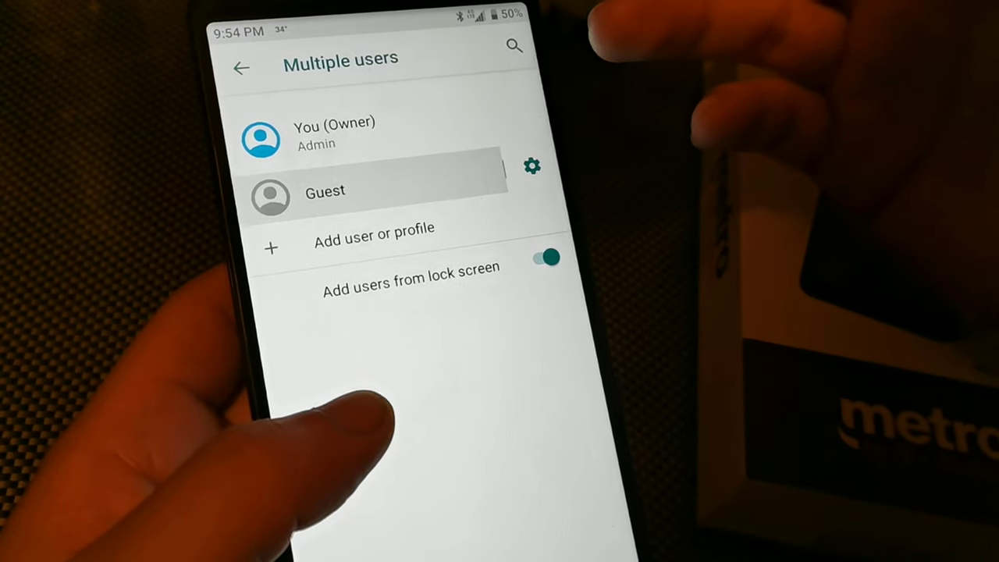
{"action": "left_click", "coordinate": [324, 190]}
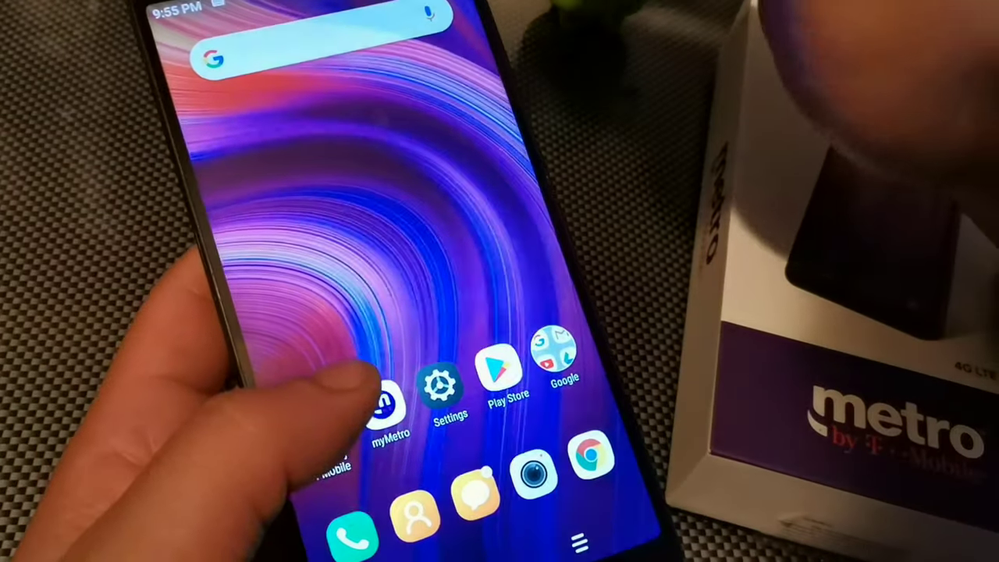
Remove the guest user via System > Advanced > Multiple users, confirming deletion of its apps and data
{"action": "scroll", "scroll_direction": "up", "scroll_amount": 3}
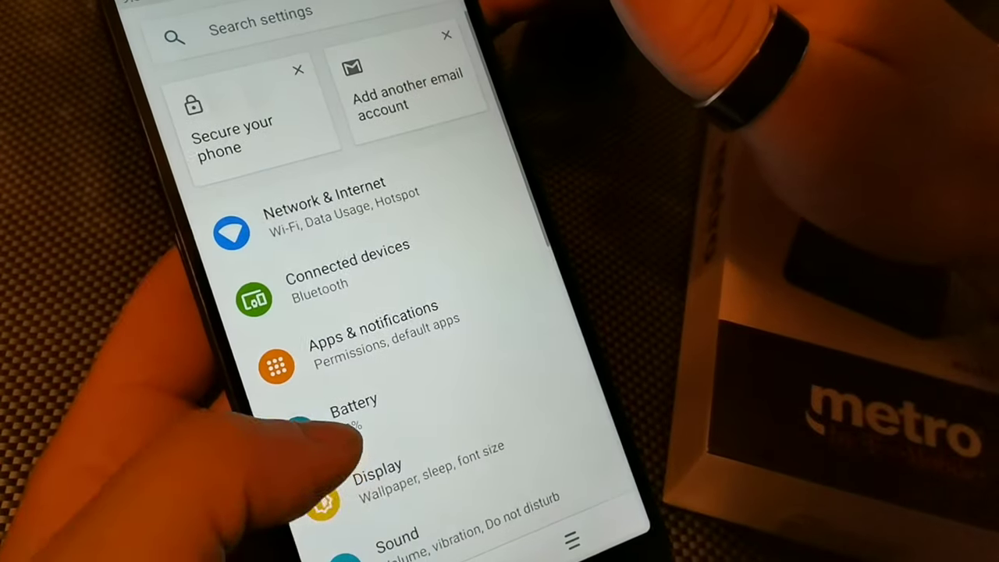
{"action": "scroll", "scroll_direction": "down", "scroll_amount": 3}
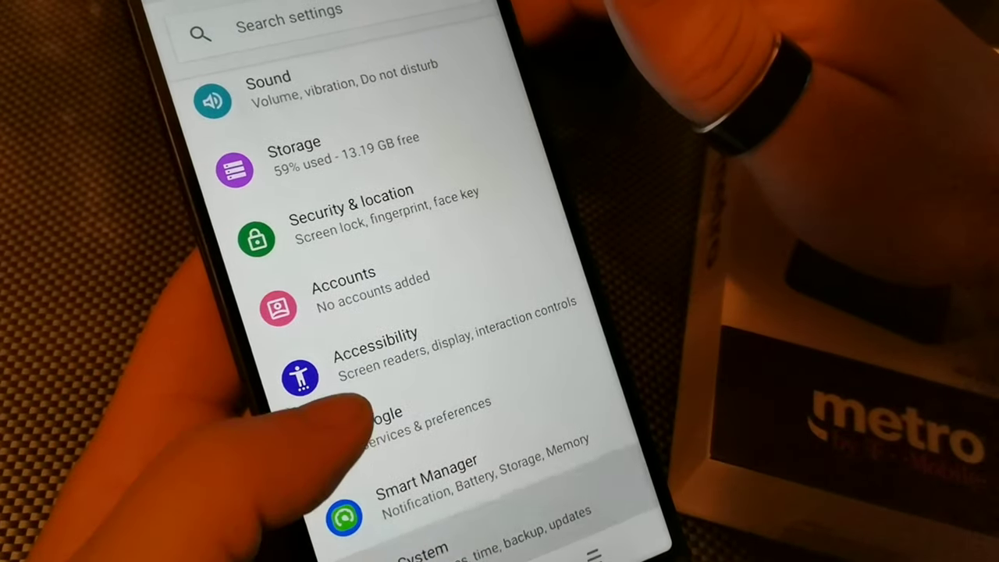
{"action": "left_click", "coordinate": [437, 547]}
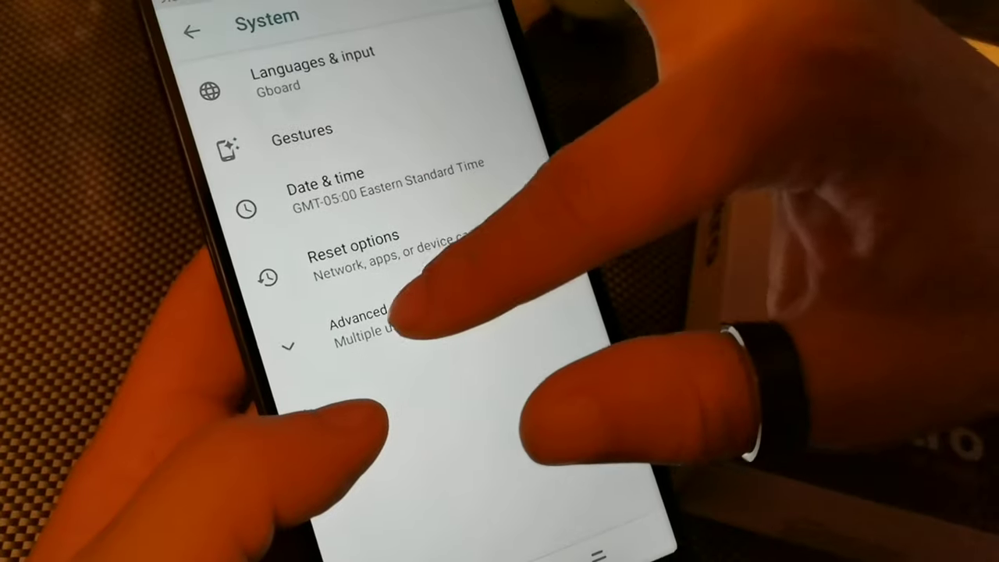
{"action": "left_click", "coordinate": [383, 323]}
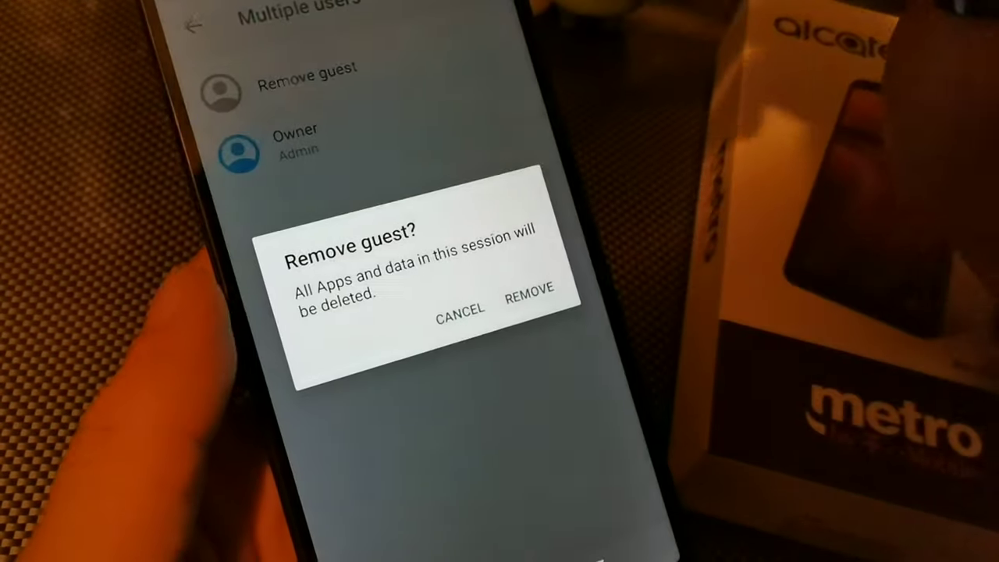
{"action": "left_click", "coordinate": [528, 300]}
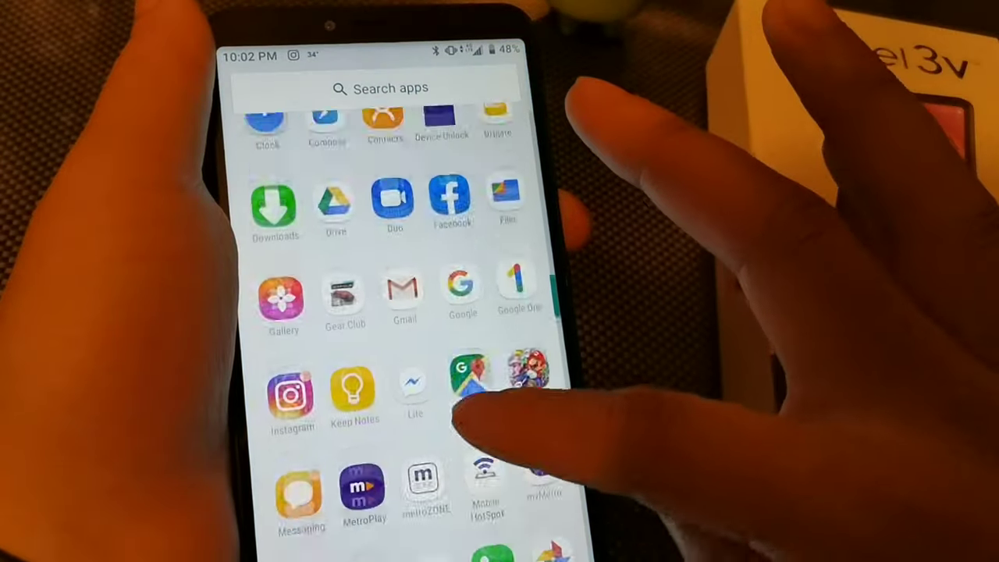
View the Black Friday phone deals screenshot in Gallery
{"action": "left_click", "coordinate": [468, 383]}
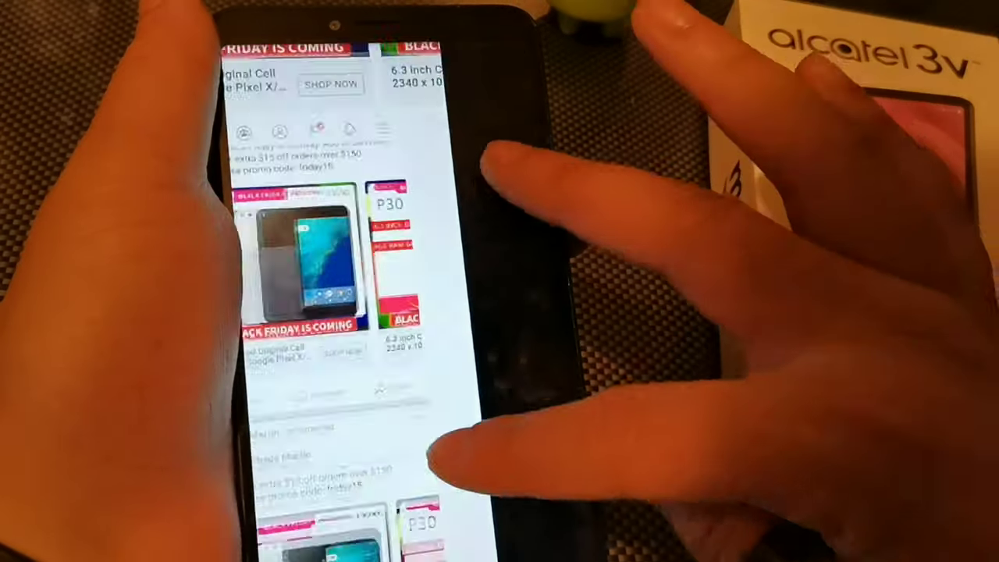
{"action": "scroll", "scroll_direction": "down", "scroll_amount": 3}
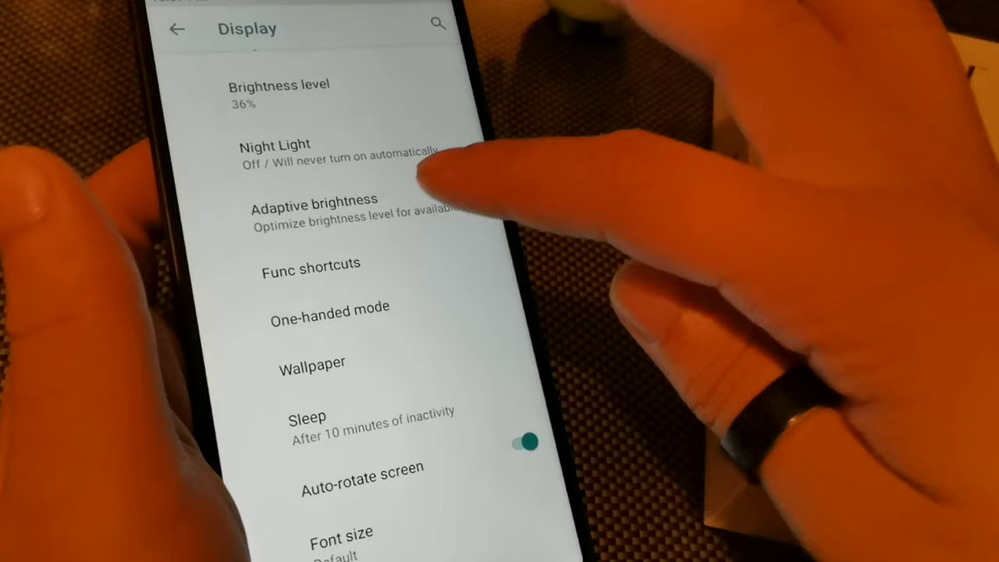
Go to the Display page with brightness, Night Light, Func shortcuts and sleep timeout
{"action": "left_click", "coordinate": [309, 262]}
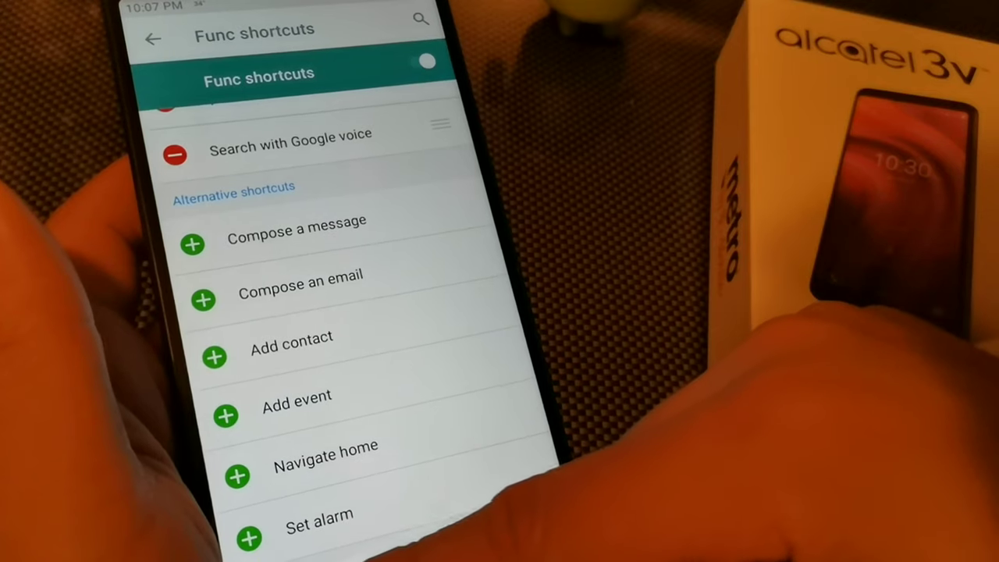
{"action": "left_click", "coordinate": [250, 538]}
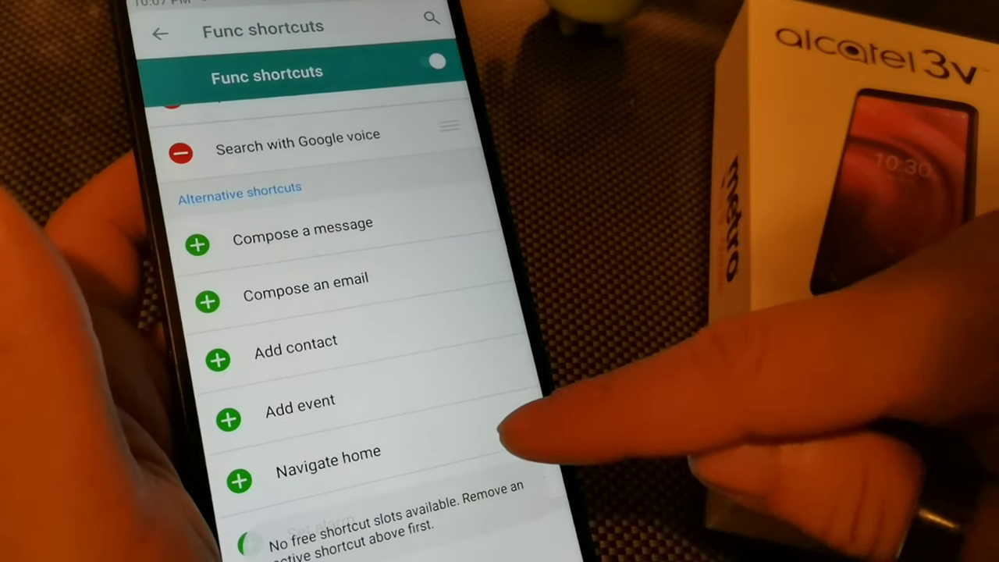